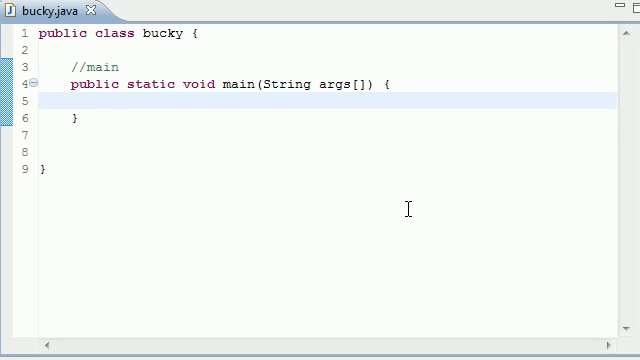
pyautogui.moveTo(323, 150)
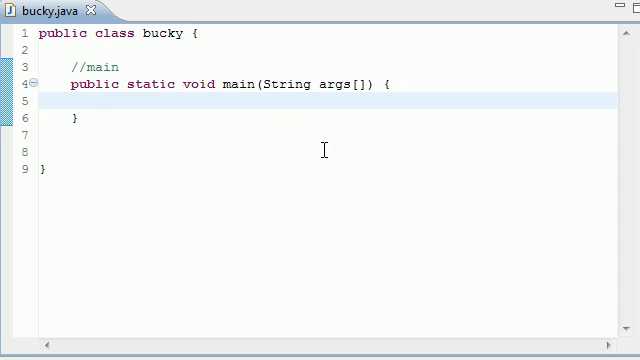
pyautogui.moveTo(211, 99)
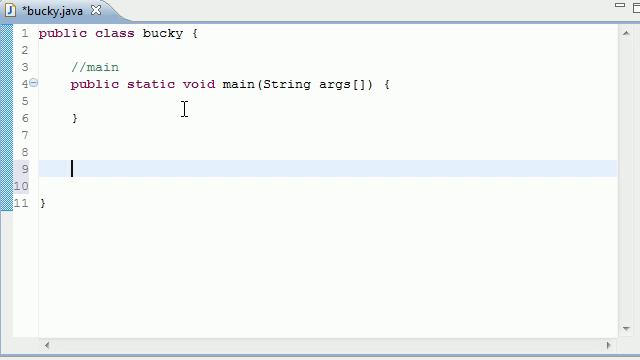
# Correct the typed number sequence: 5 without the exclamation mark, then 4 3 … 1.
pyautogui.write('5!')
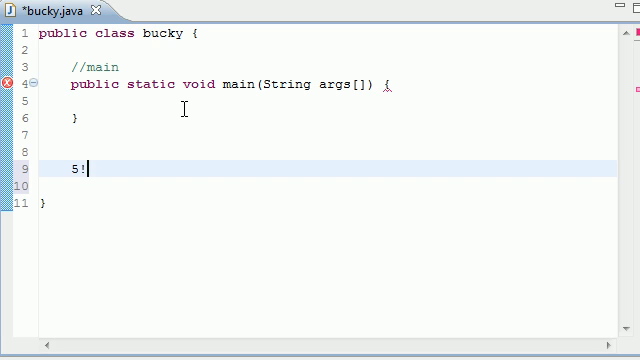
pyautogui.press('BackSpace')
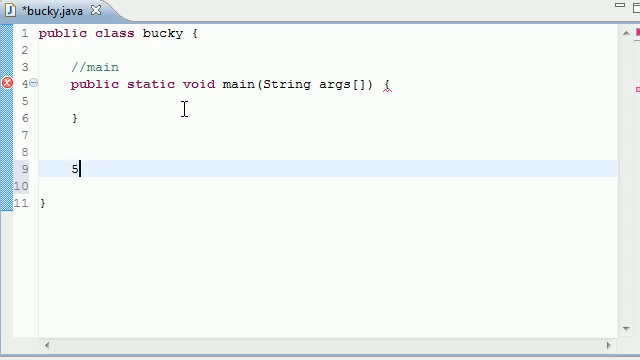
pyautogui.write('4 3 2 1')
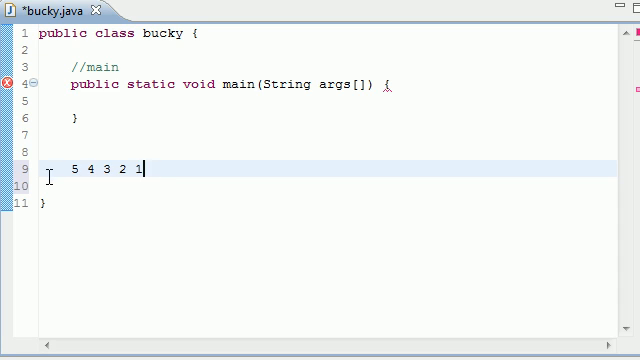
pyautogui.press('BackSpace')
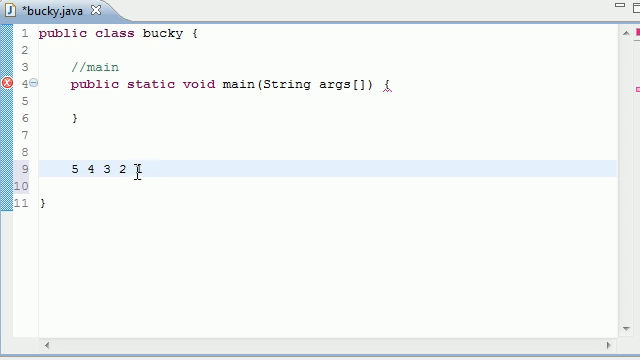
pyautogui.write('1')
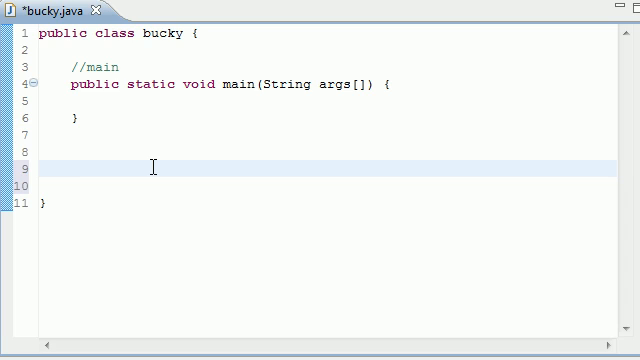
pyautogui.moveTo(171, 144)
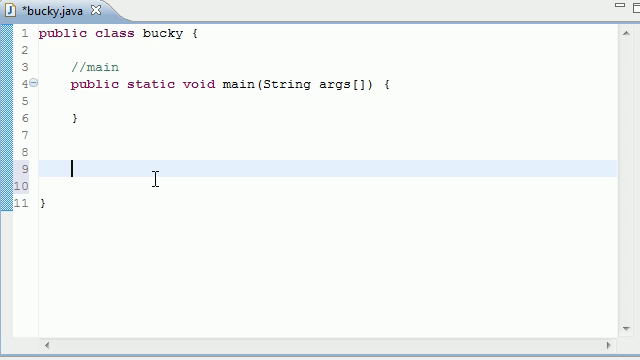
# Add a //fact comment and public static long fact(long n){ below main.
pyautogui.write('/')
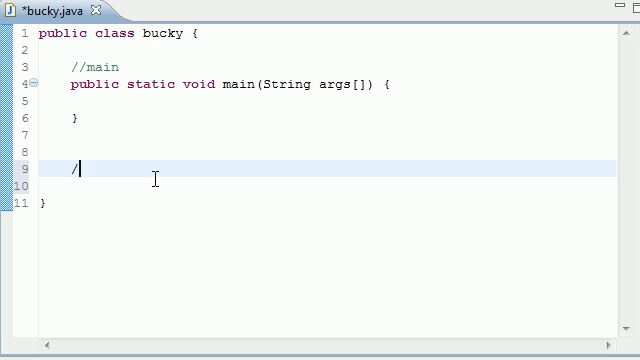
pyautogui.write('/fact')
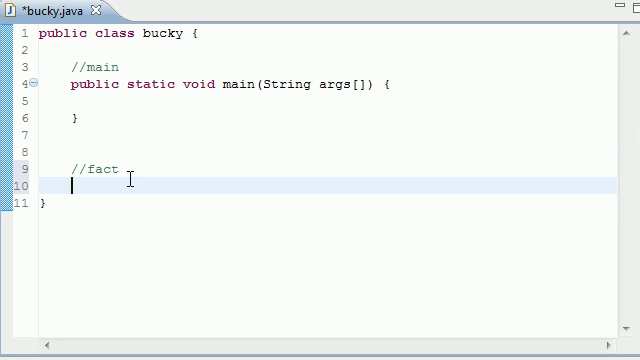
pyautogui.write('public')
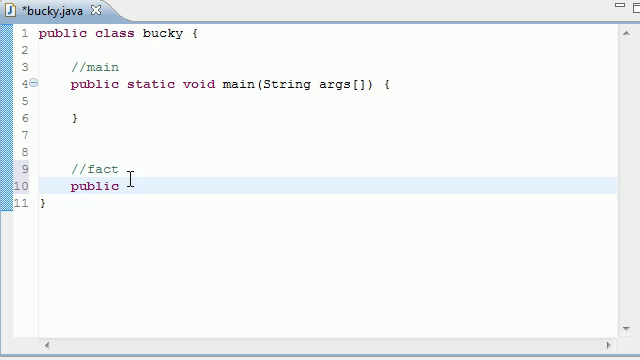
pyautogui.write('static lon')
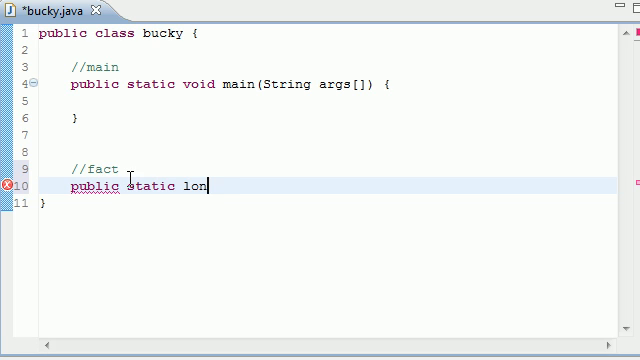
pyautogui.write('g fact()')
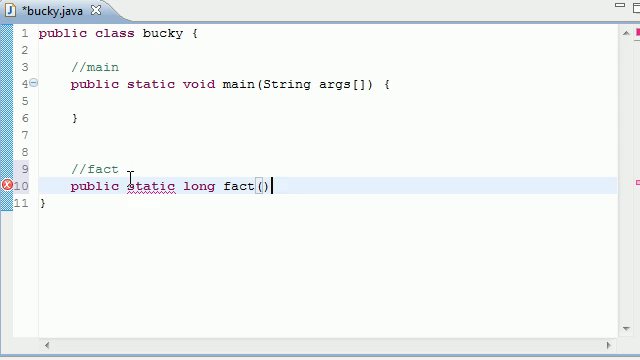
pyautogui.write('long n')
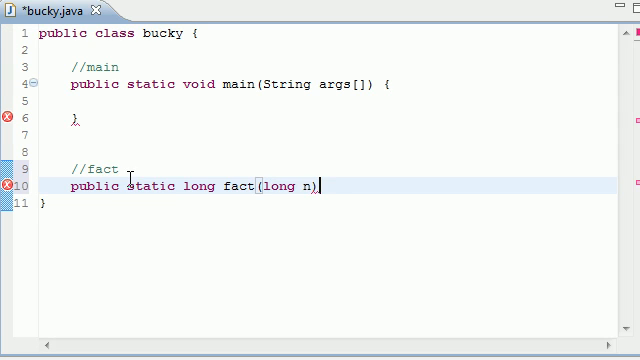
pyautogui.write('{')
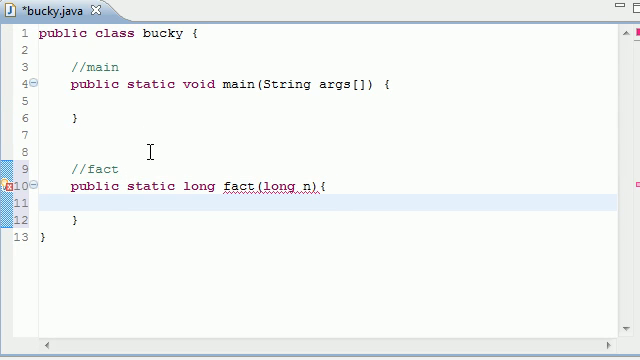
pyautogui.moveTo(184, 146)
pyautogui.write('n 4 3 2 1')
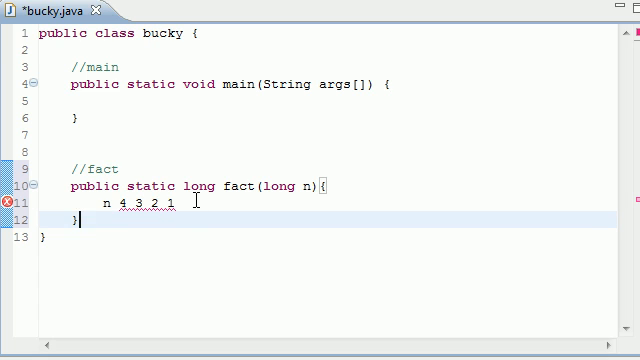
pyautogui.moveTo(178, 203); pyautogui.dragTo(100, 203)
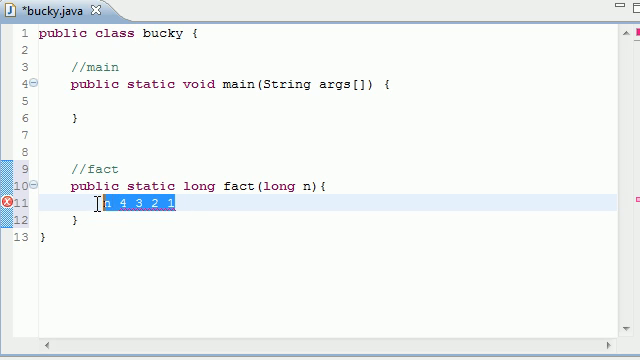
pyautogui.press('Delete')
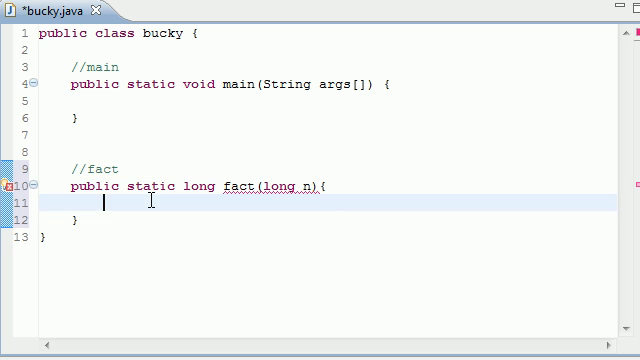
# Add the base case if(n <= 1) return 1 followed by else.
pyautogui.write('if(n <')
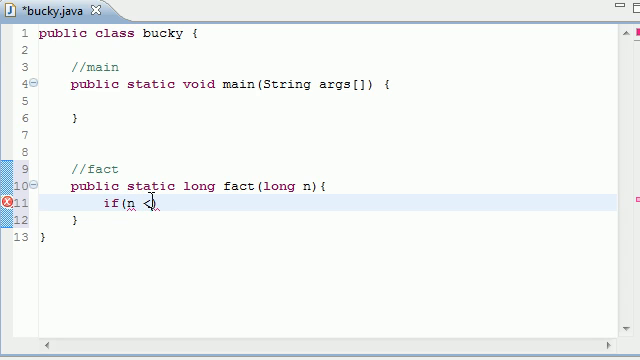
pyautogui.write('<= 1)')
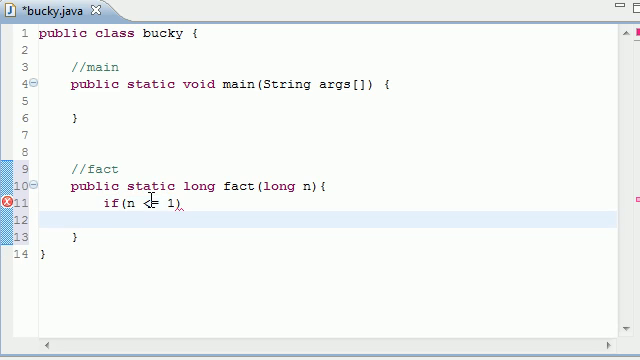
pyautogui.write('reu')
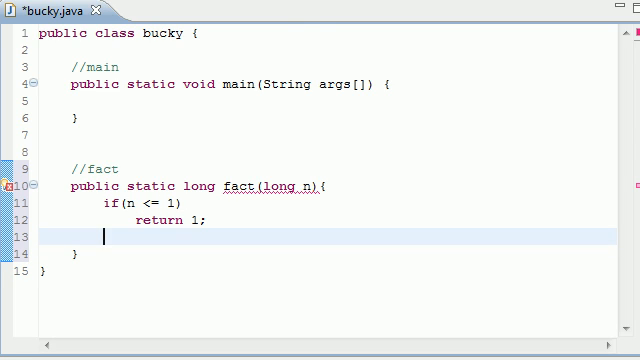
pyautogui.write('else')
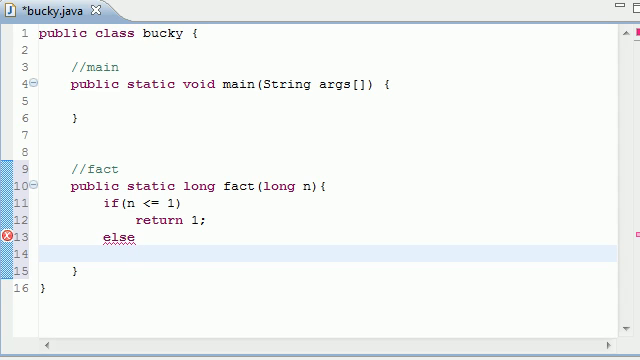
# Complete the else branch with return n * fact(n-1).
pyautogui.write('re')
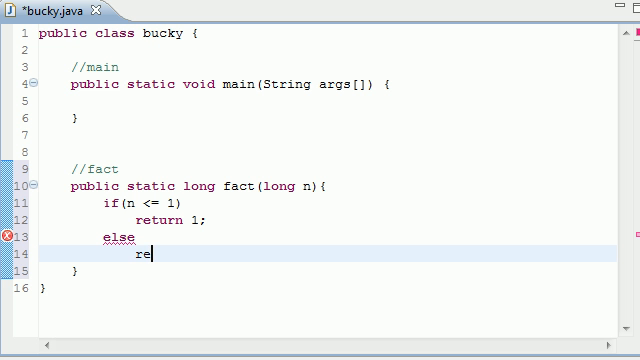
pyautogui.write('turn')
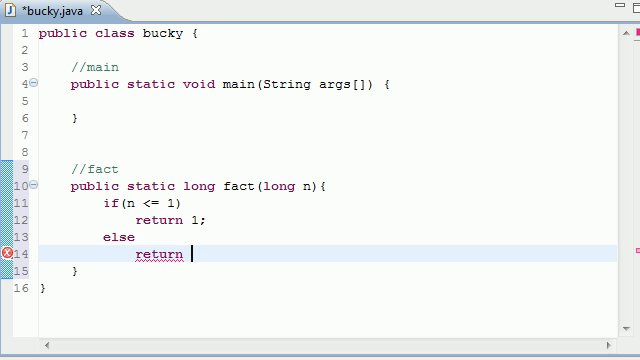
pyautogui.write('n *')
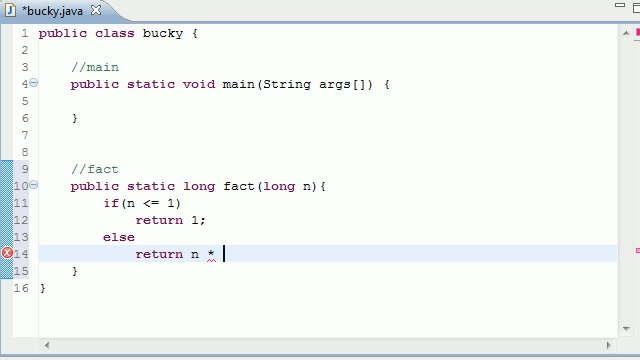
pyautogui.write('fa')
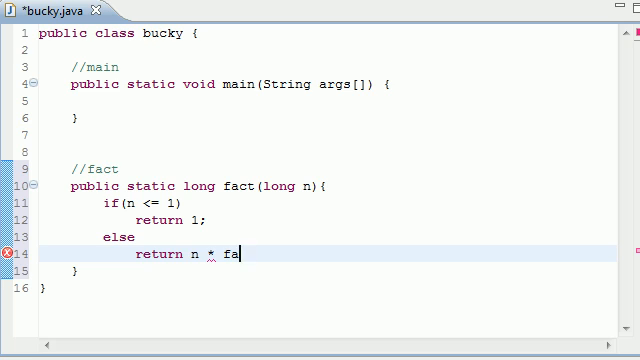
pyautogui.write('ct()')
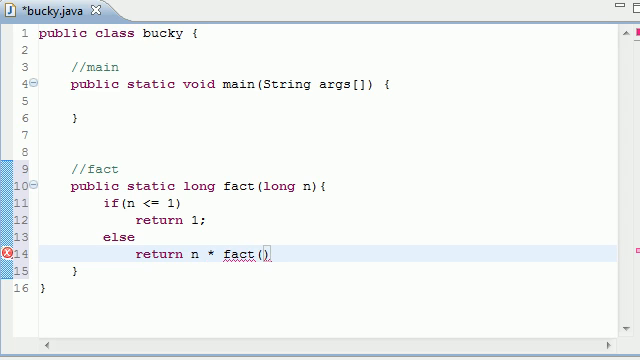
pyautogui.write('n-1')
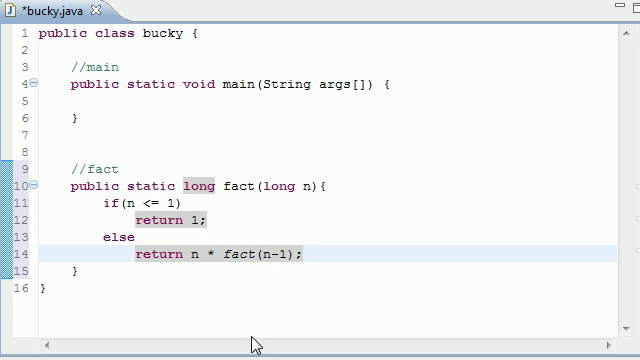
# Check the cursor after return 1; and else, then move it into main's empty body.
pyautogui.click(210, 219)
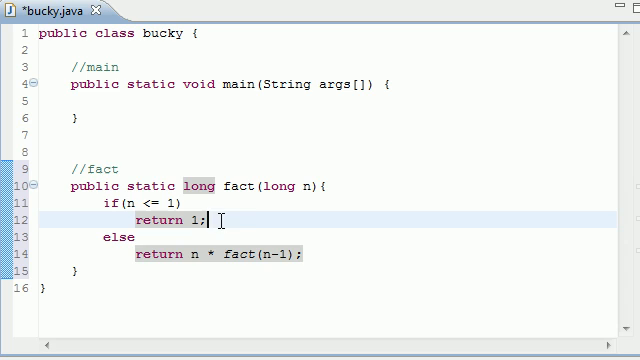
pyautogui.moveTo(115, 241)
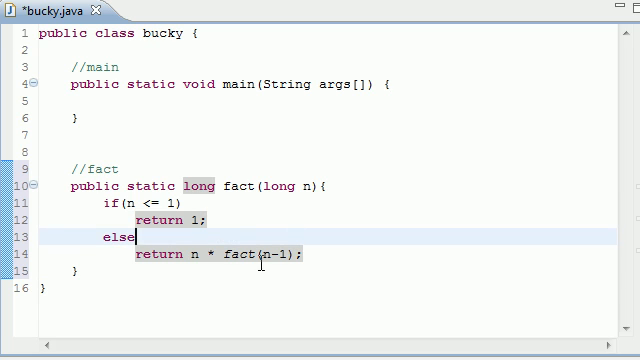
pyautogui.click(210, 220)
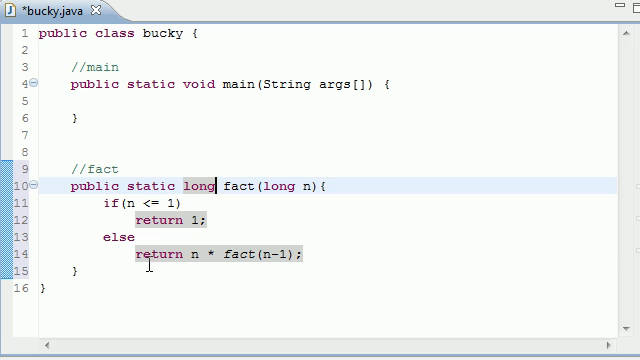
pyautogui.click(124, 234)
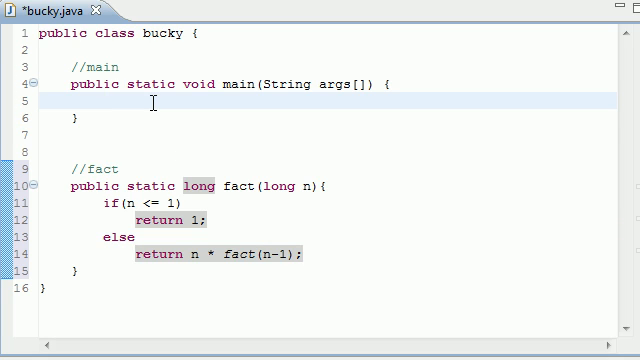
# Add System.out.println(fact(5)); to main and confirm saving bucky.java before the run.
pyautogui.write('Sysmt')
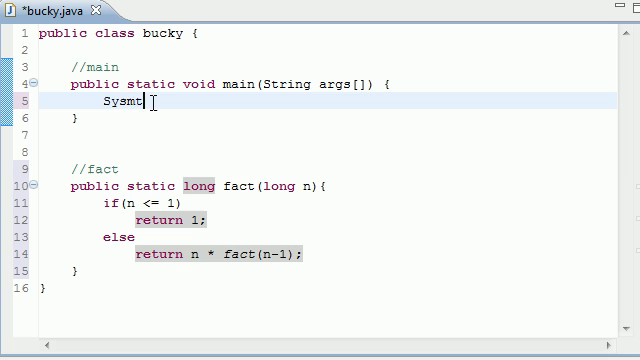
pyautogui.write('em.out')
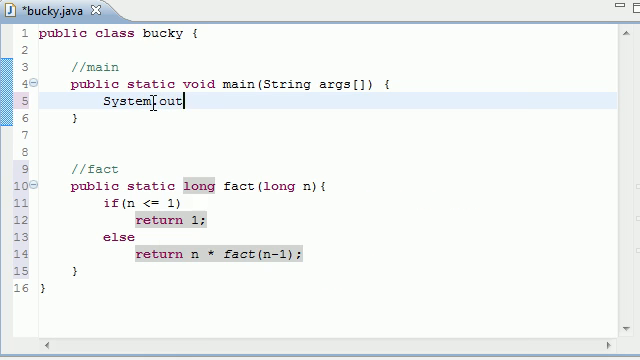
pyautogui.write('.println')
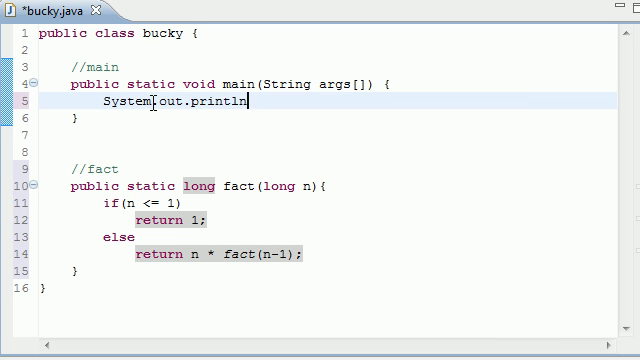
pyautogui.write('(fact')
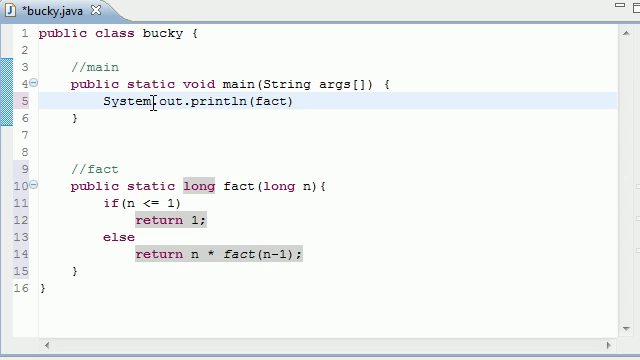
pyautogui.write('(5)')
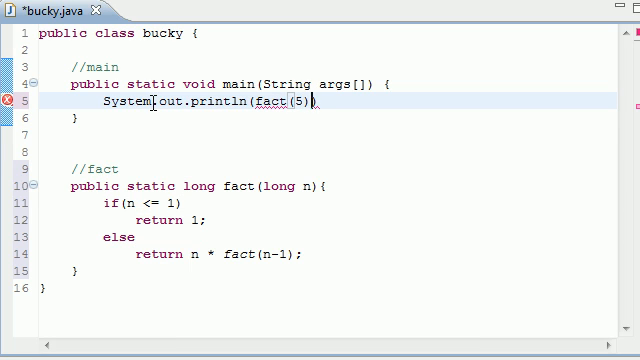
pyautogui.write(';')
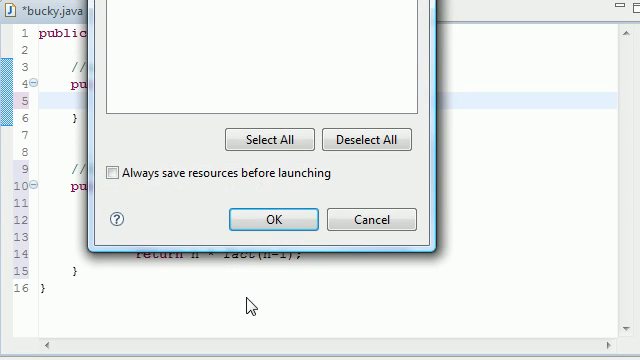
pyautogui.click(272, 219)
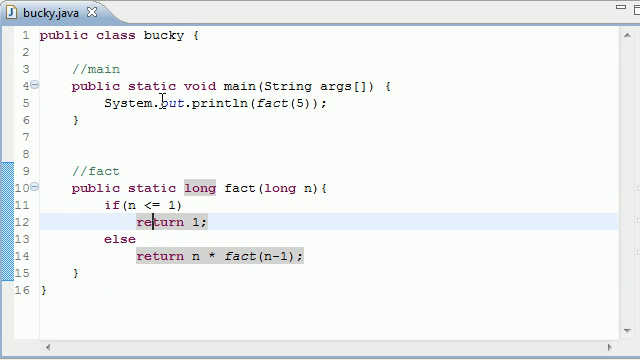
pyautogui.moveTo(183, 283)
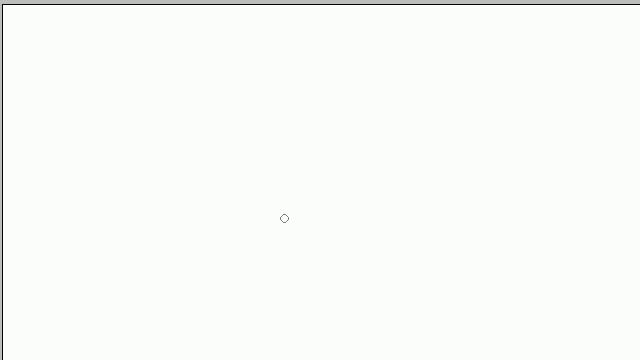
pyautogui.moveTo(42, 28)
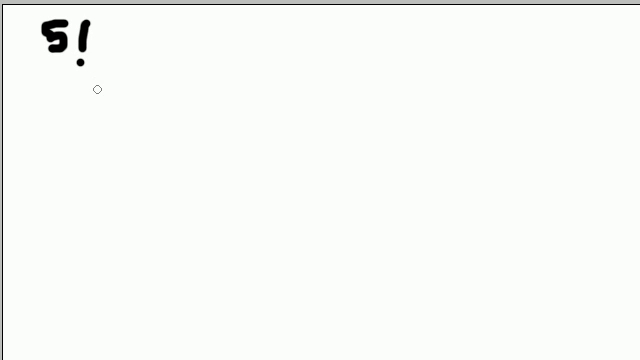
# Hand-write the 5 and multiplication dot of 5·4!, and the 4 starting the 4·3! line.
pyautogui.moveTo(48, 100); pyautogui.dragTo(68, 115)
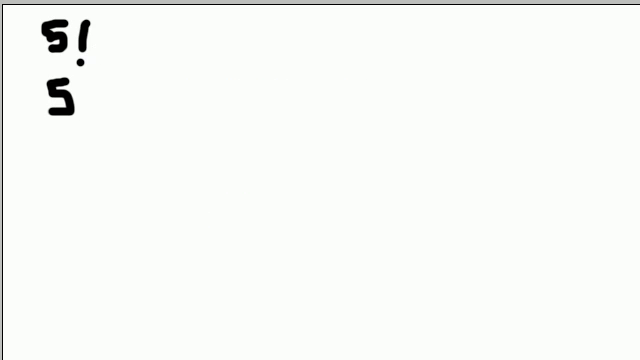
pyautogui.click(95, 100)
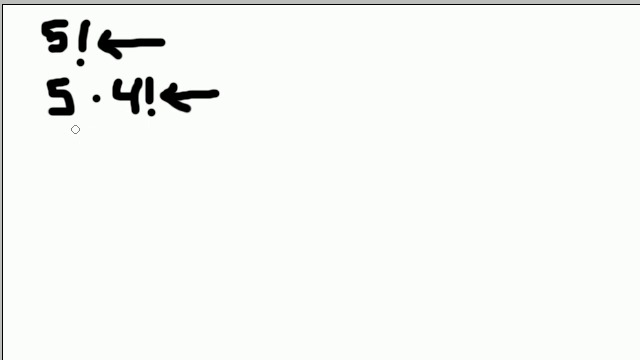
pyautogui.moveTo(75, 130); pyautogui.dragTo(90, 145)
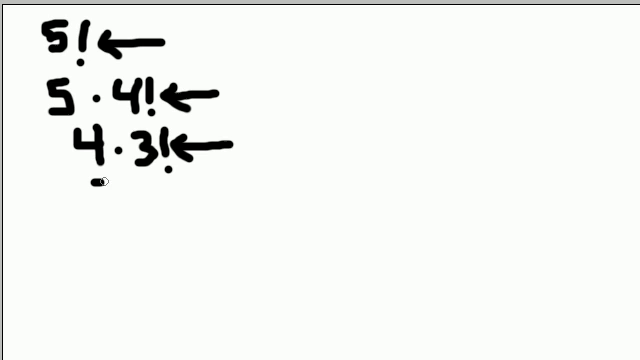
# Write 3 · 2! and 2 · 1! with an arrow, then 1! = 1.
pyautogui.write('3 · 2')
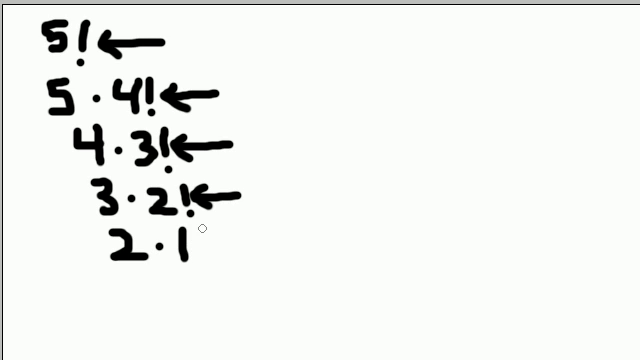
pyautogui.write('!')
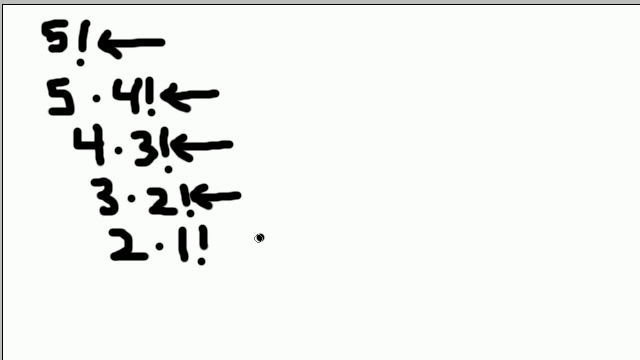
pyautogui.moveTo(260, 237); pyautogui.dragTo(218, 240)
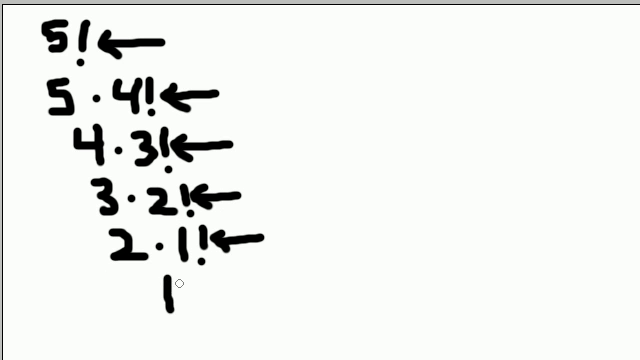
pyautogui.write('!-')
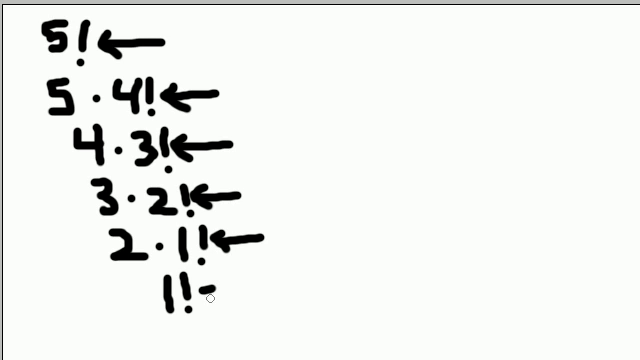
pyautogui.write('=1')
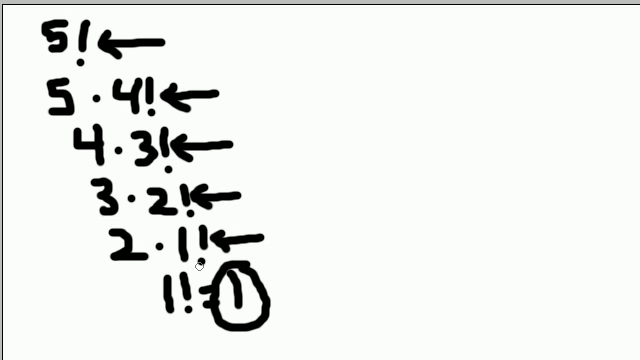
pyautogui.moveTo(292, 34)
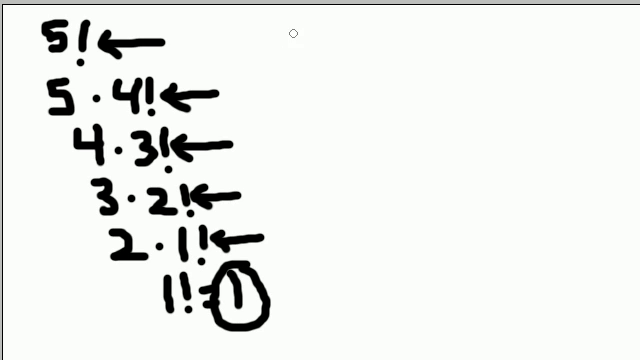
# Draw a large curly brace beside the trace lines.
pyautogui.moveTo(293, 35); pyautogui.dragTo(340, 228)
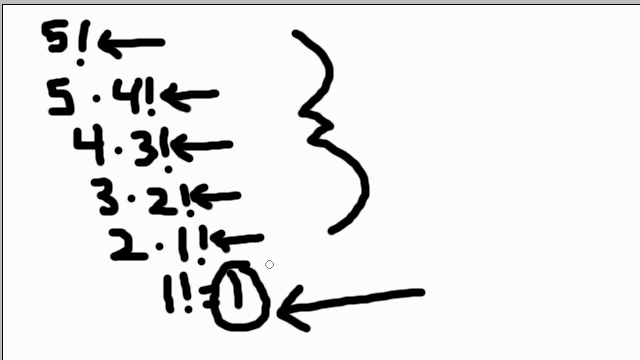
pyautogui.moveTo(222, 118)
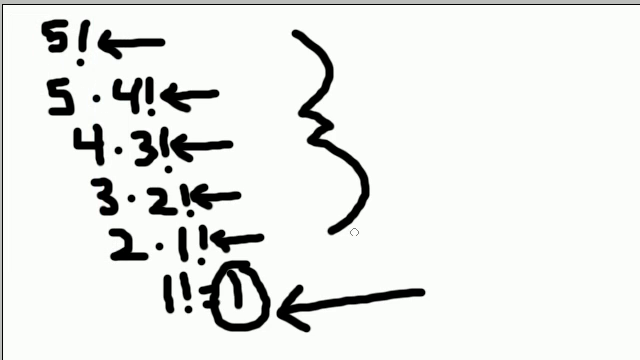
pyautogui.moveTo(148, 248)
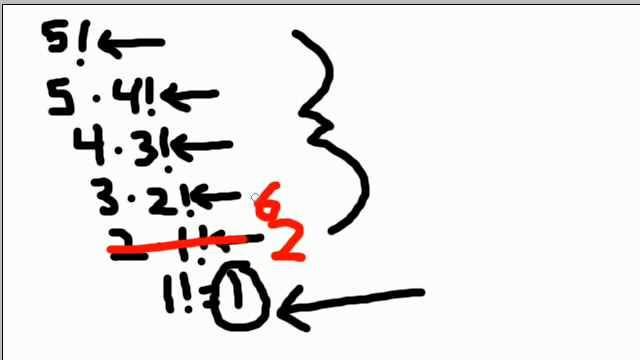
pyautogui.moveTo(266, 127)
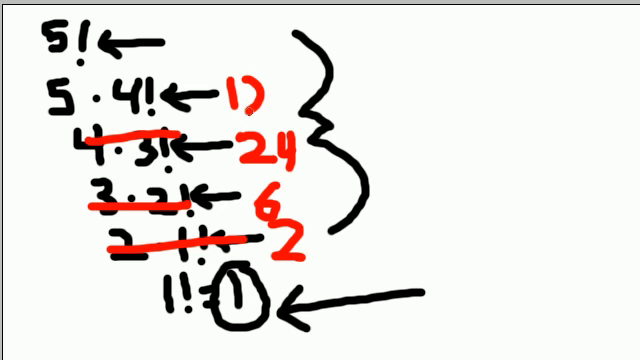
# Write 120 in red by the top lines, add red left brackets and an arrow to 1!
pyautogui.write('120')
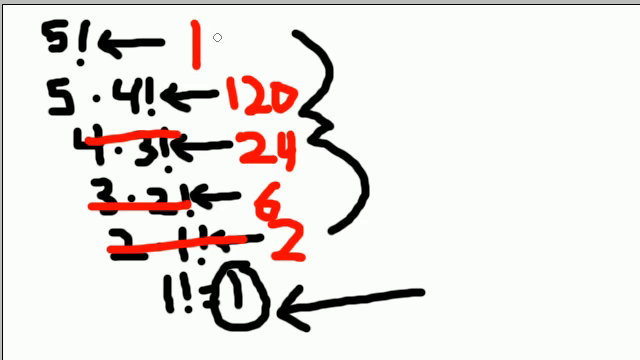
pyautogui.write('20')
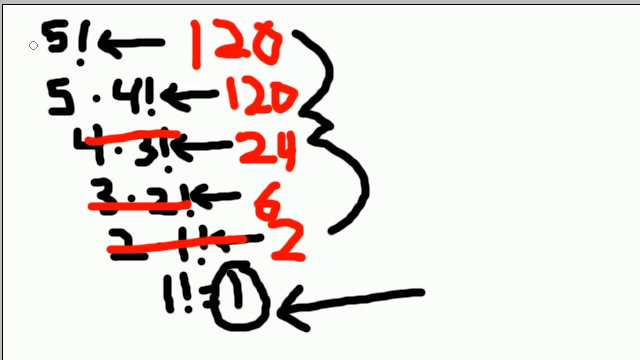
pyautogui.moveTo(35, 40); pyautogui.dragTo(35, 150)
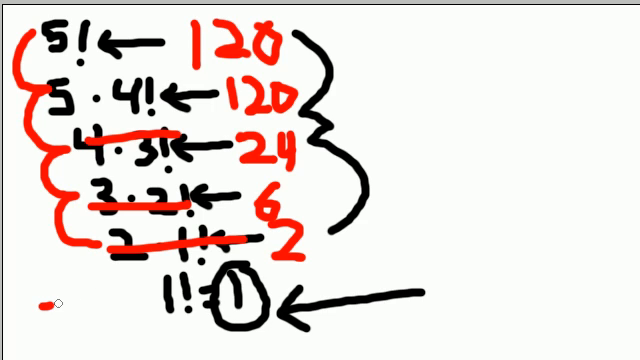
pyautogui.moveTo(45, 305); pyautogui.dragTo(165, 300)
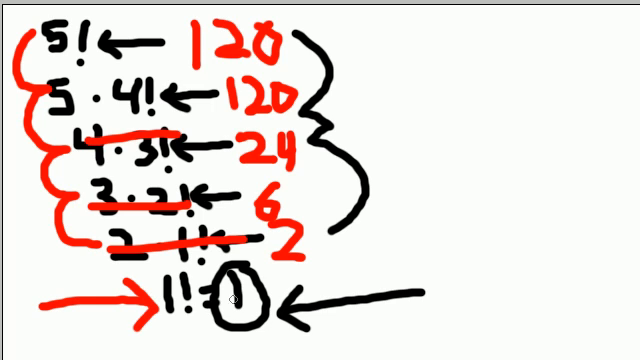
pyautogui.moveTo(210, 220)
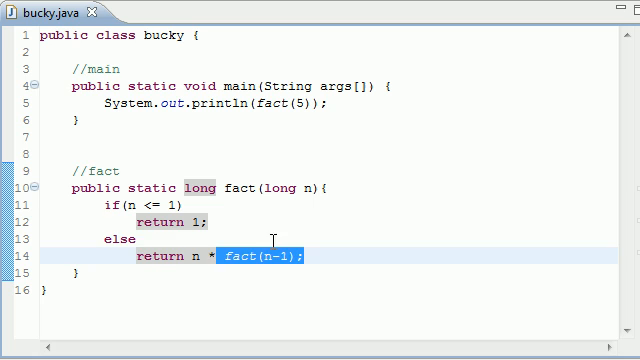
pyautogui.click(148, 221)
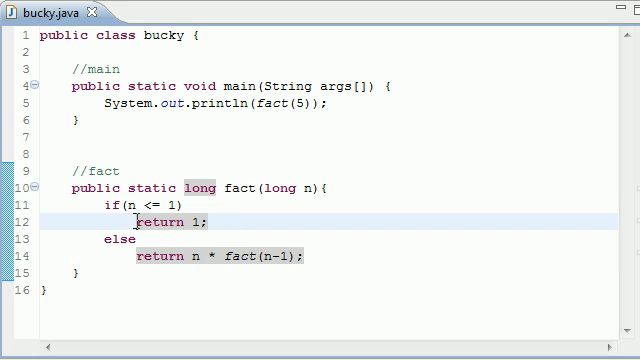